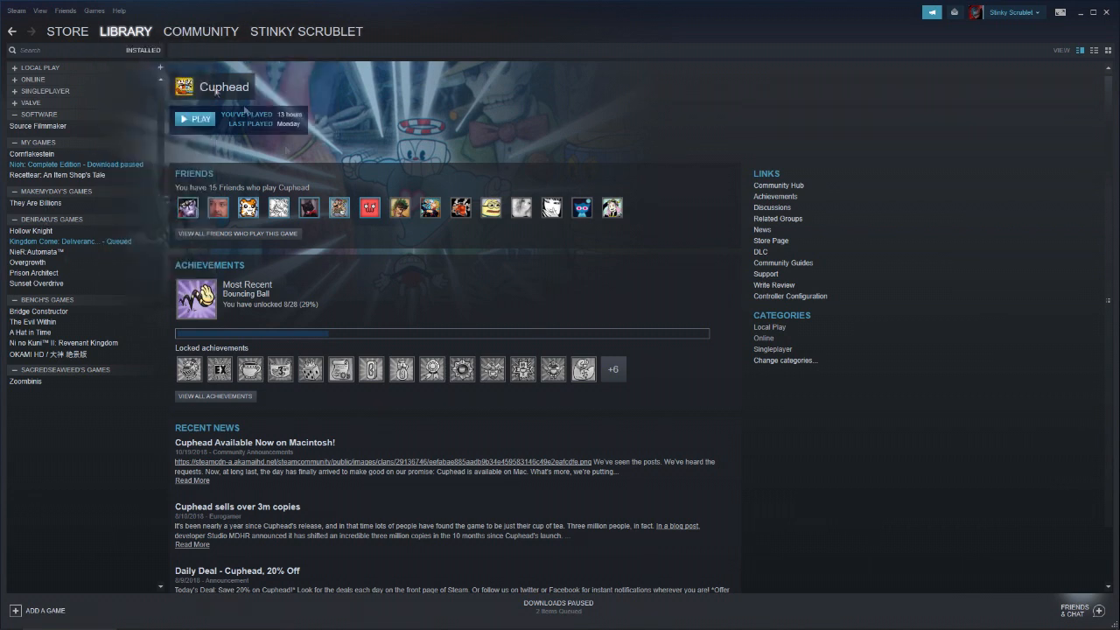
mouse_move(337, 87)
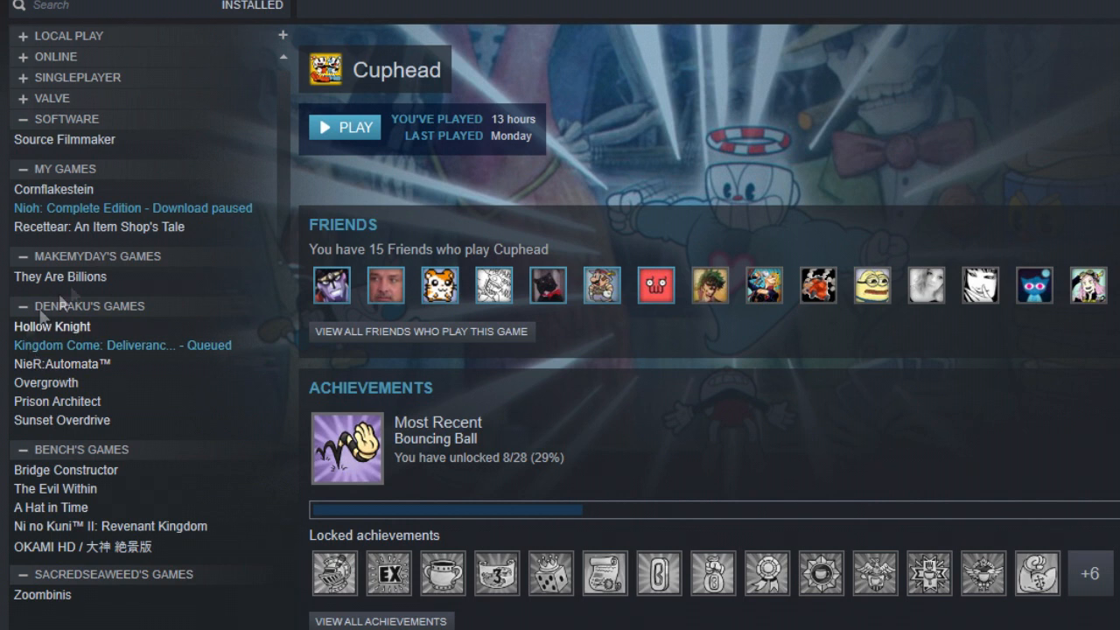
mouse_move(293, 354)
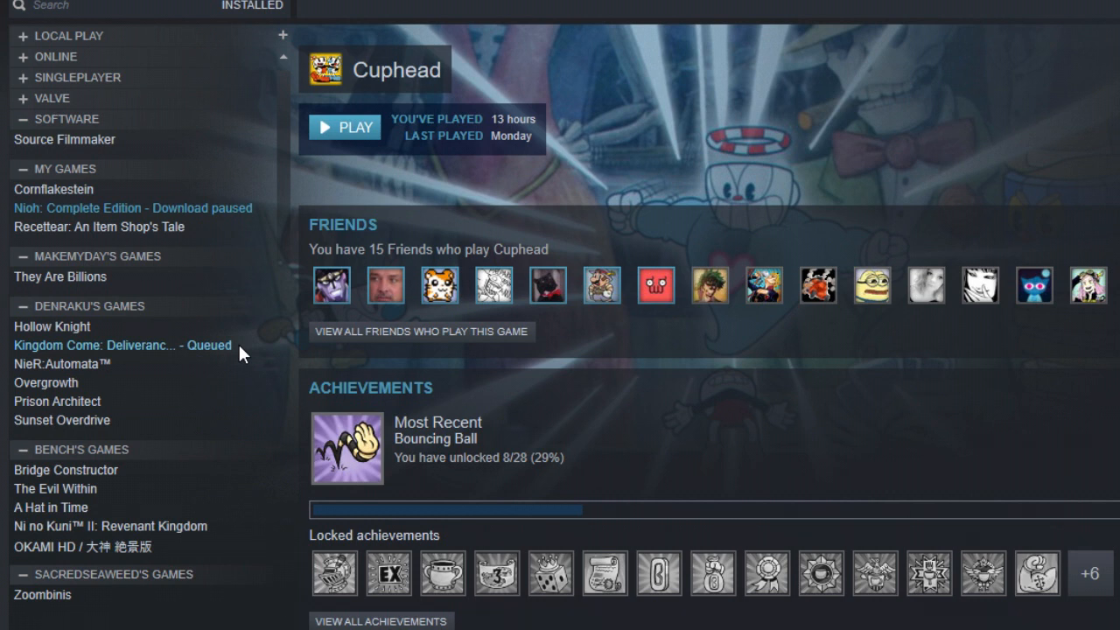
mouse_move(202, 368)
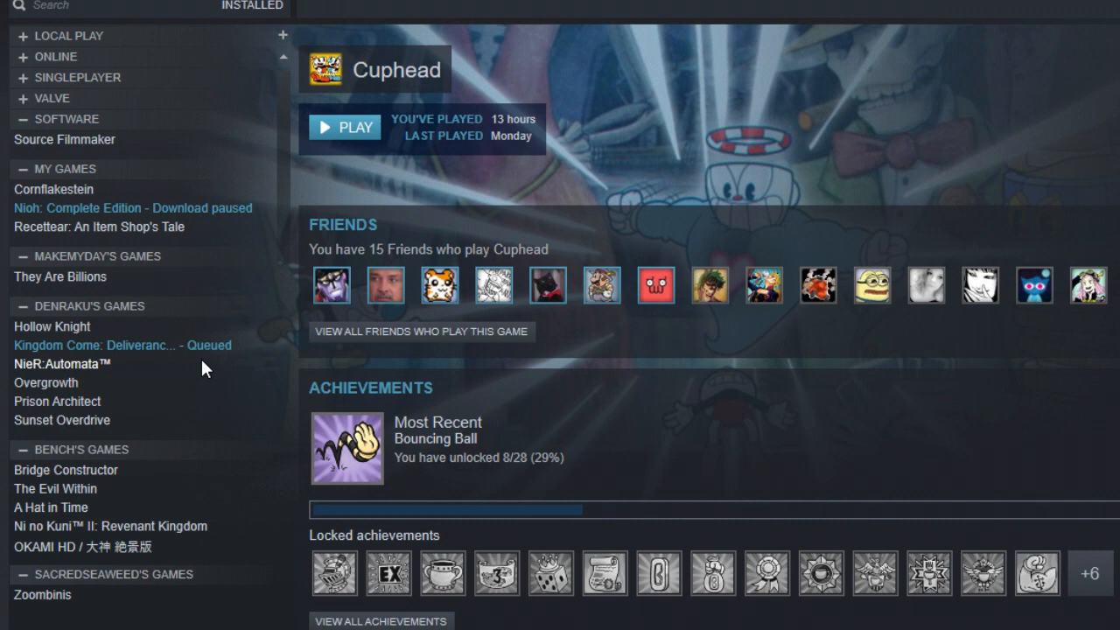
Step: Open Steam Settings and scroll to the Family Library Sharing options
click(32, 24)
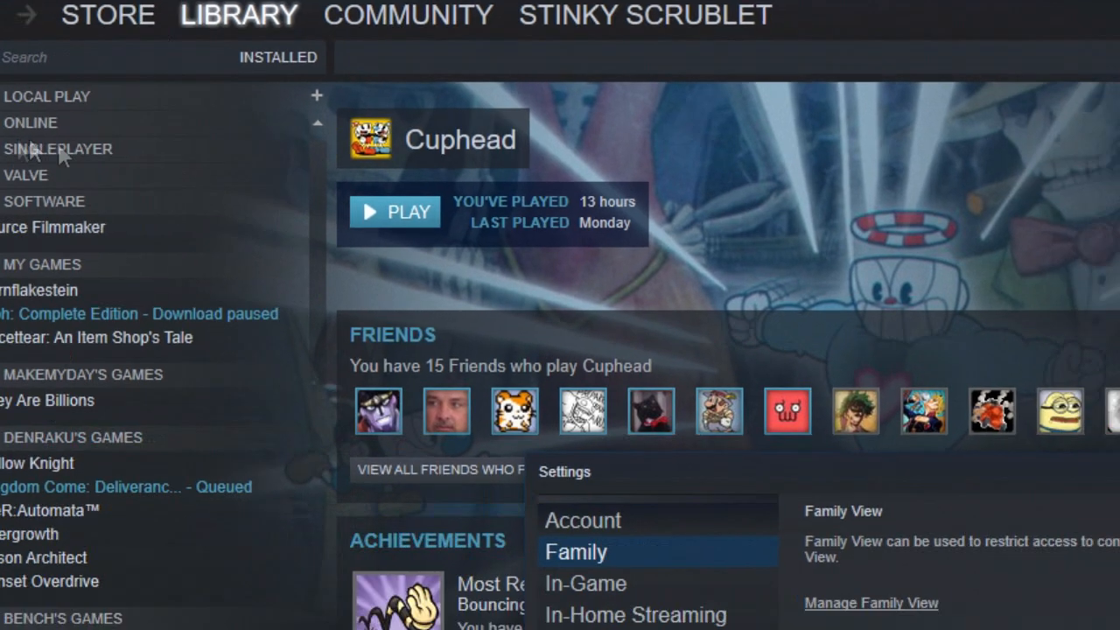
scroll(down, 3)
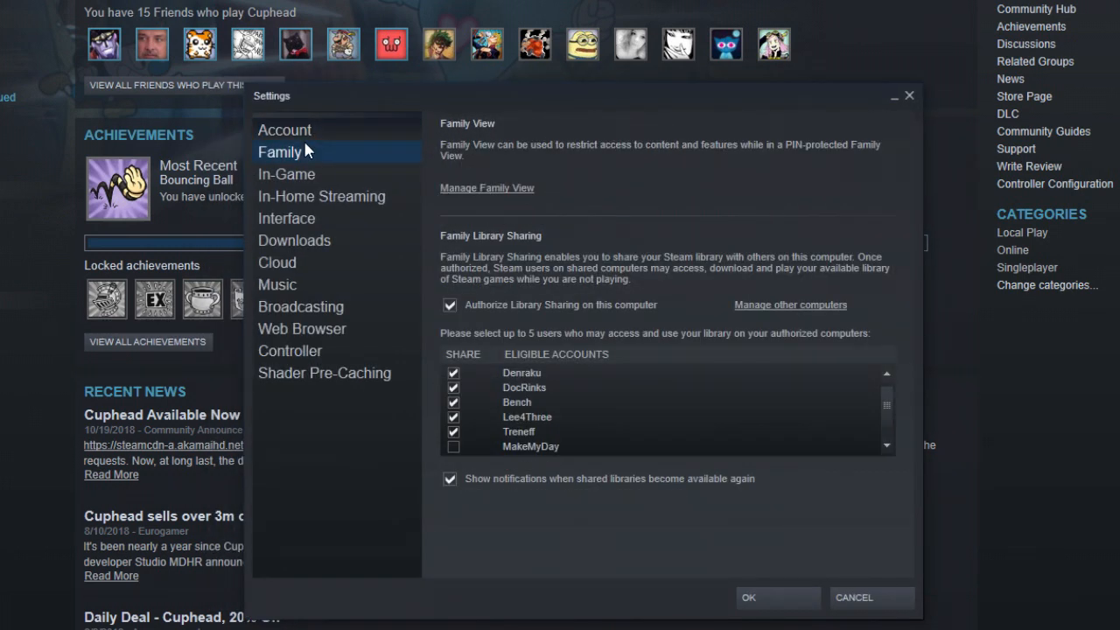
mouse_move(537, 315)
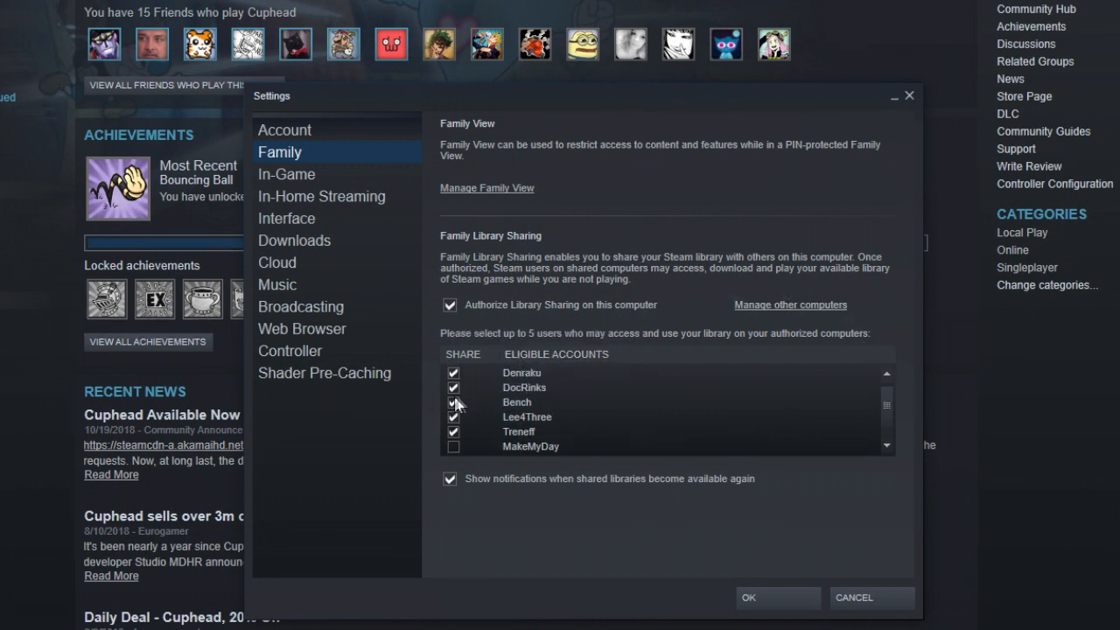
Step: Confirm the Family Library Sharing account choices with OK, closing Settings
click(454, 401)
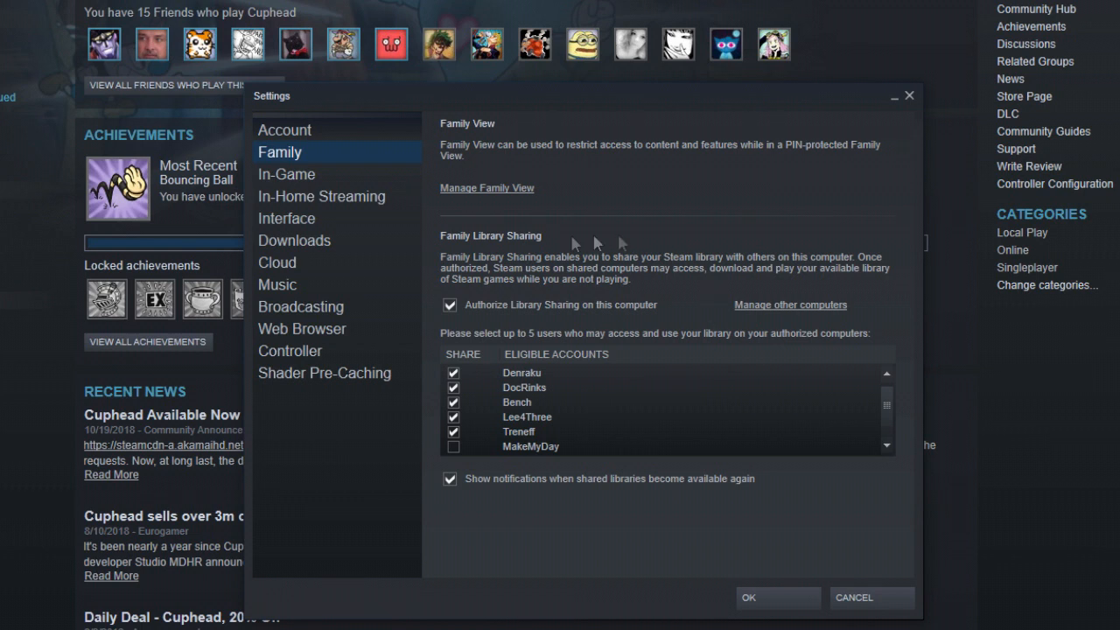
mouse_move(674, 341)
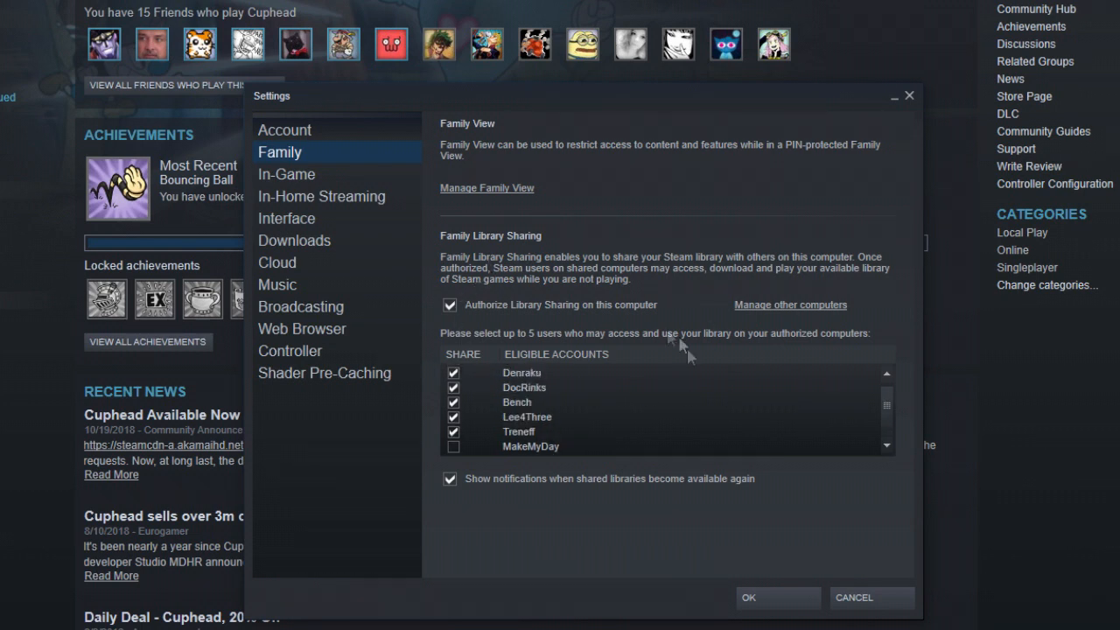
mouse_move(575, 363)
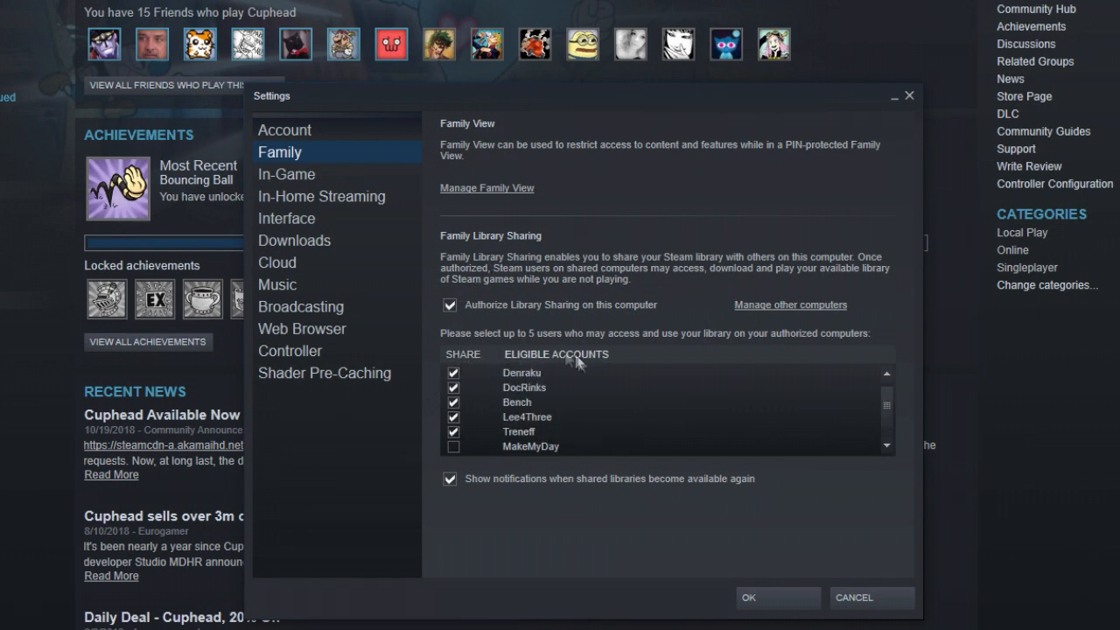
mouse_move(545, 378)
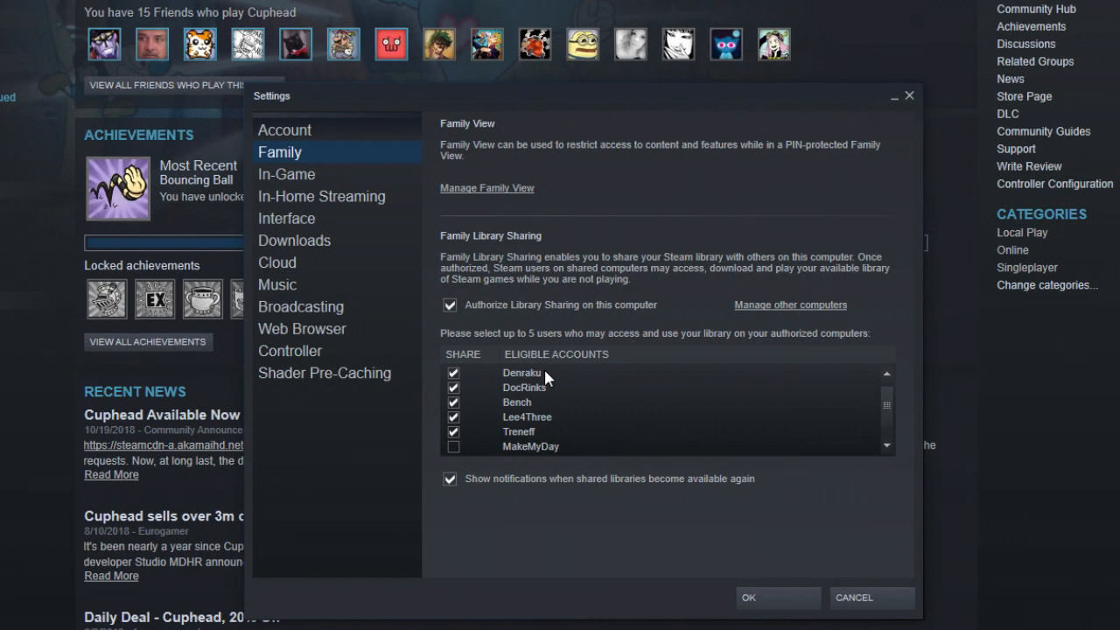
mouse_move(573, 374)
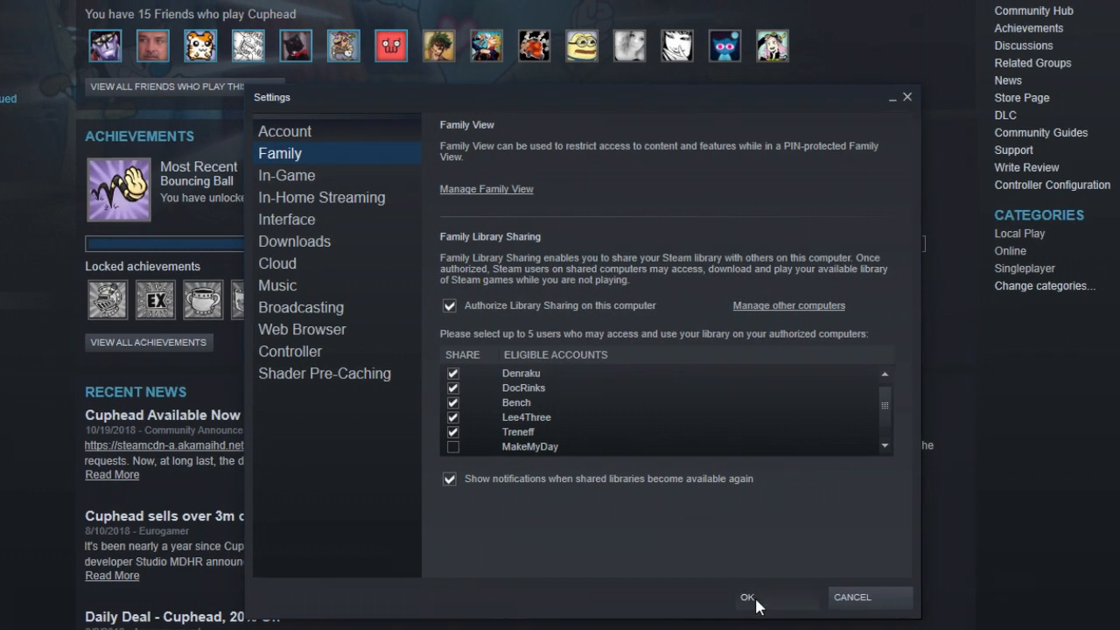
click(747, 597)
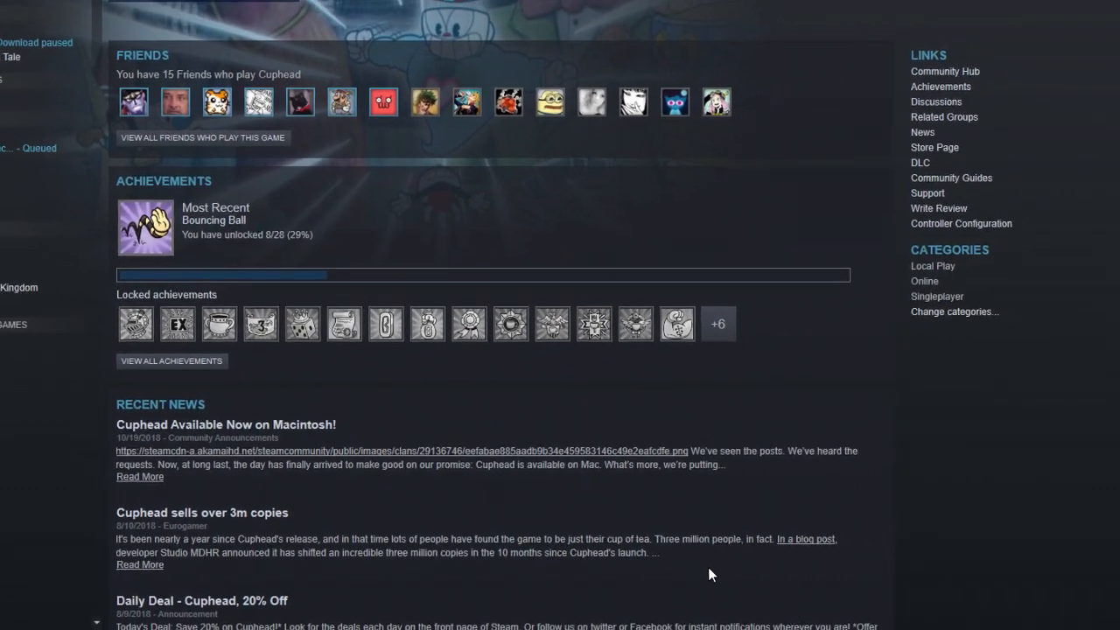